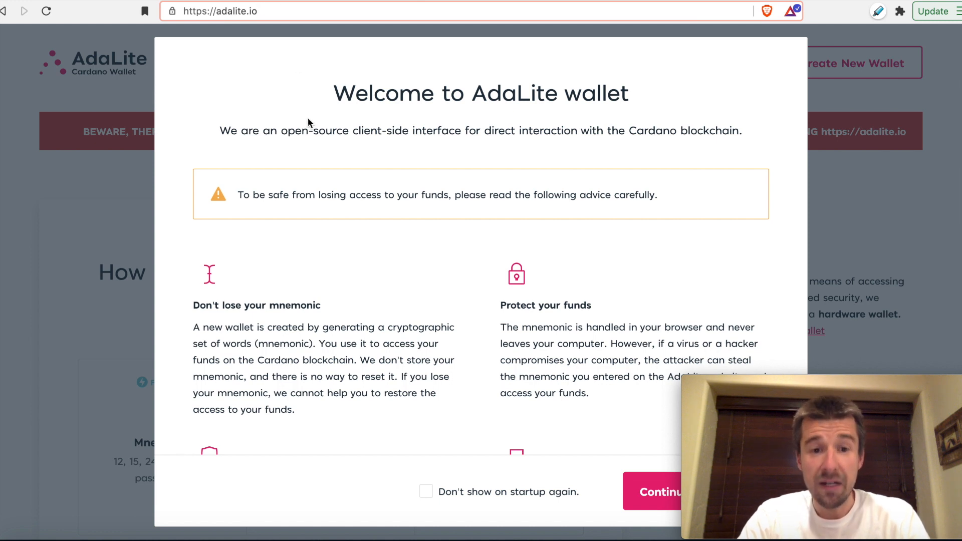
Step: Dismiss the welcome safety advice and scroll through the access options to Mnemonic
scroll("down", 3)
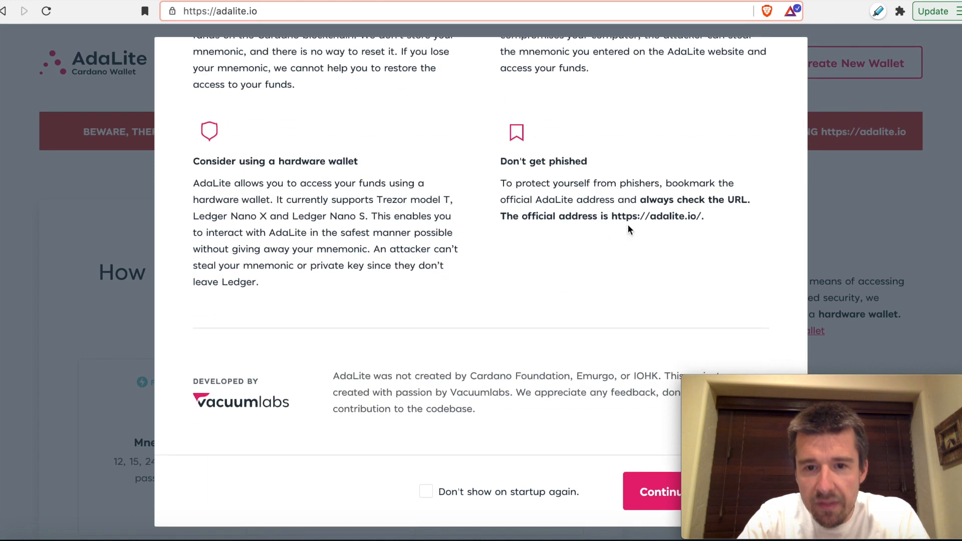
mouse_move(523, 248)
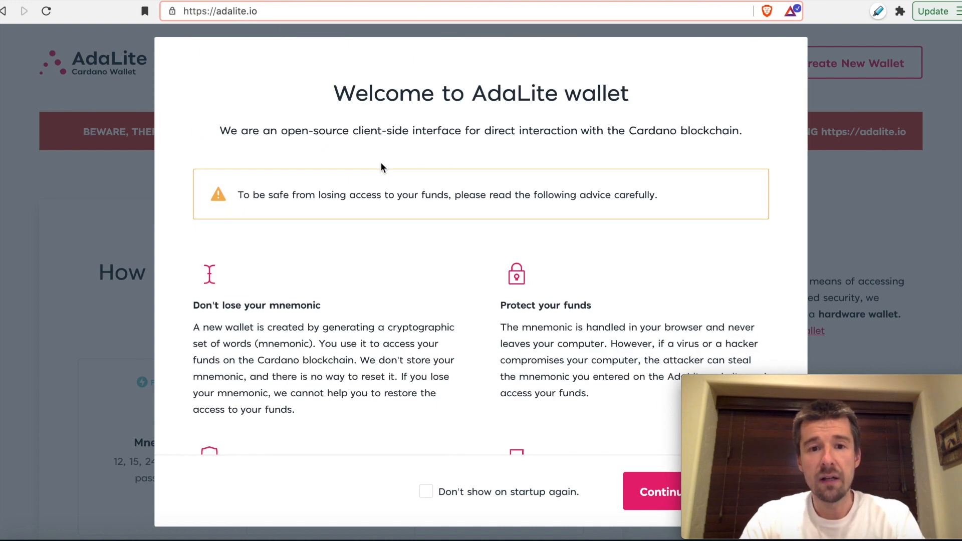
scroll("down", 3)
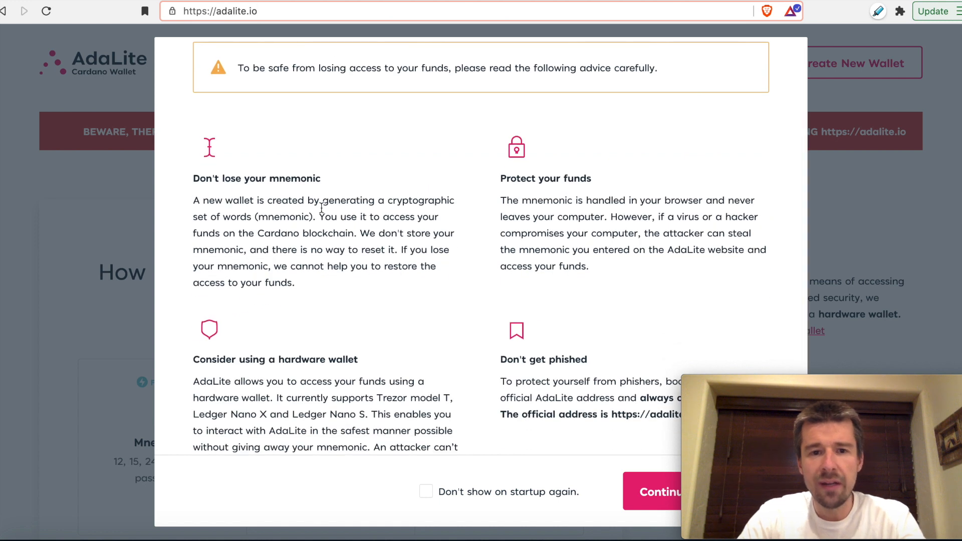
scroll("down", 3)
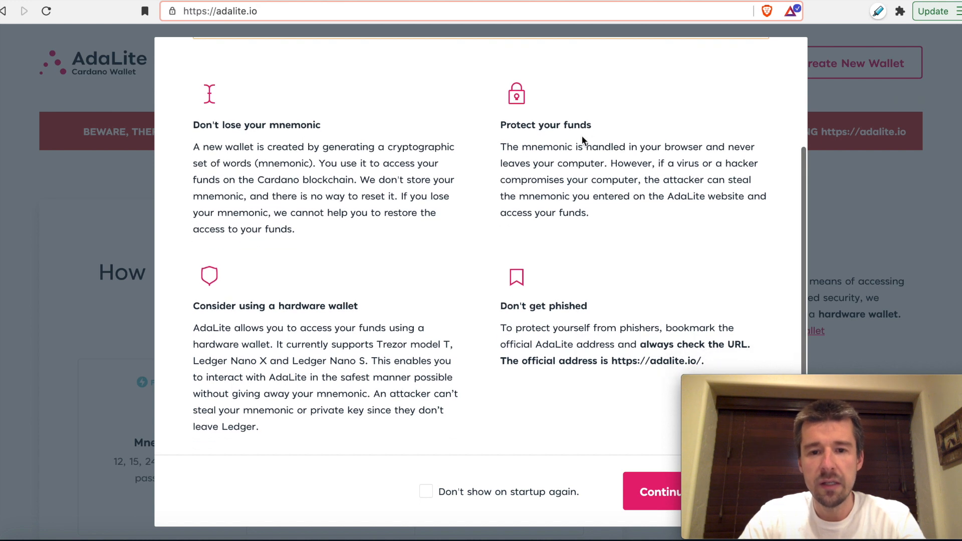
scroll("down", 3)
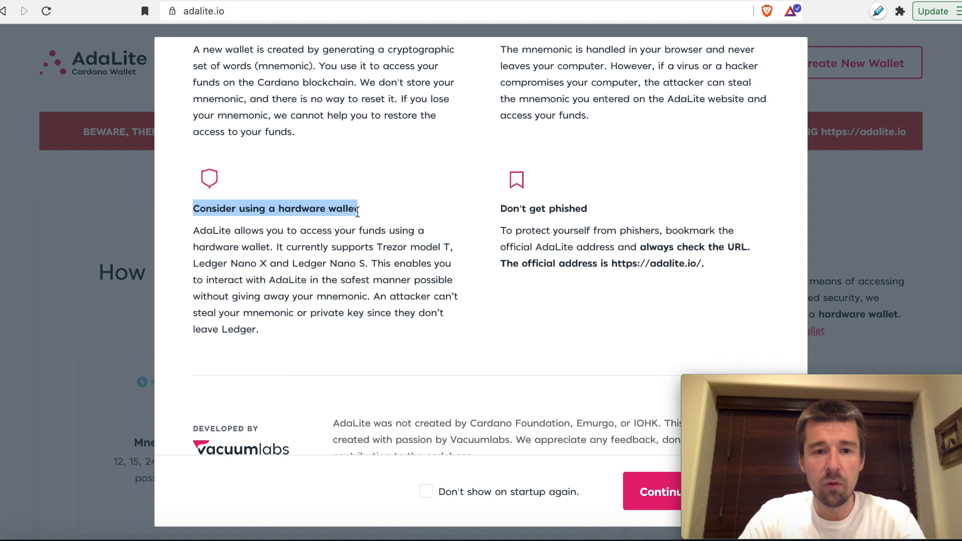
mouse_move(385, 215)
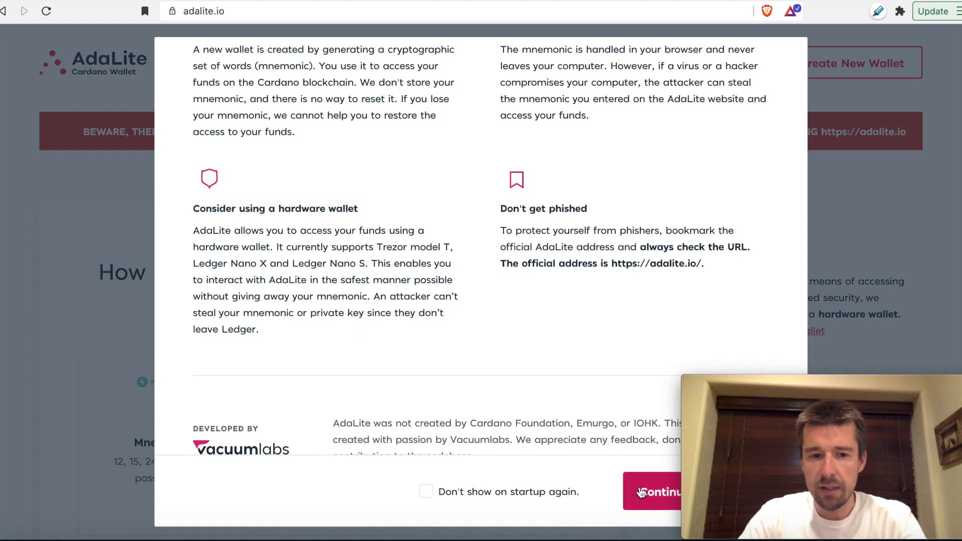
left_click(656, 491)
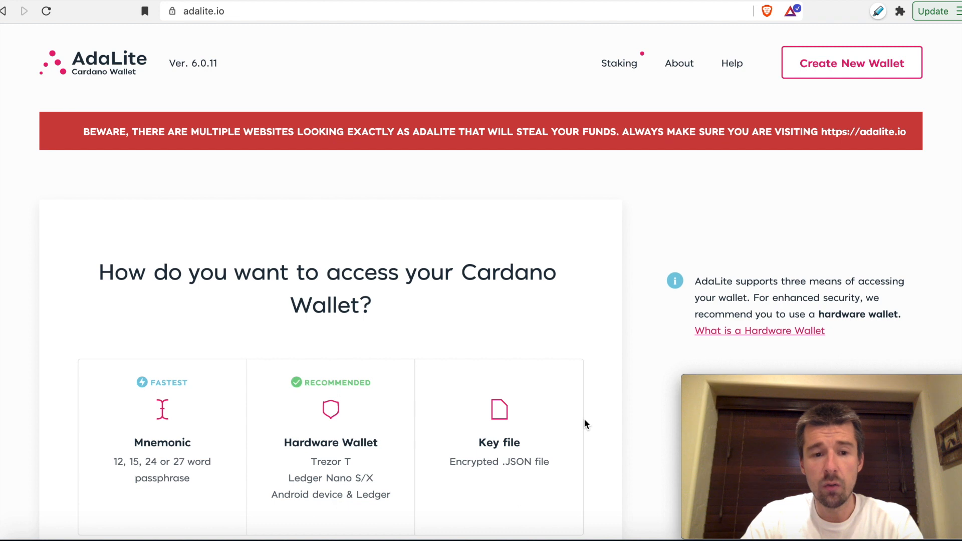
scroll("down", 3)
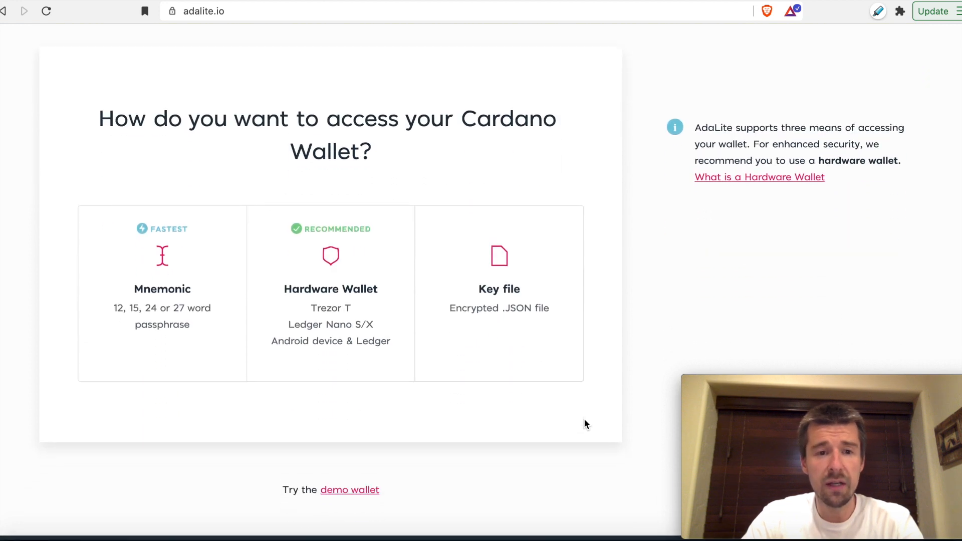
scroll("down", 3)
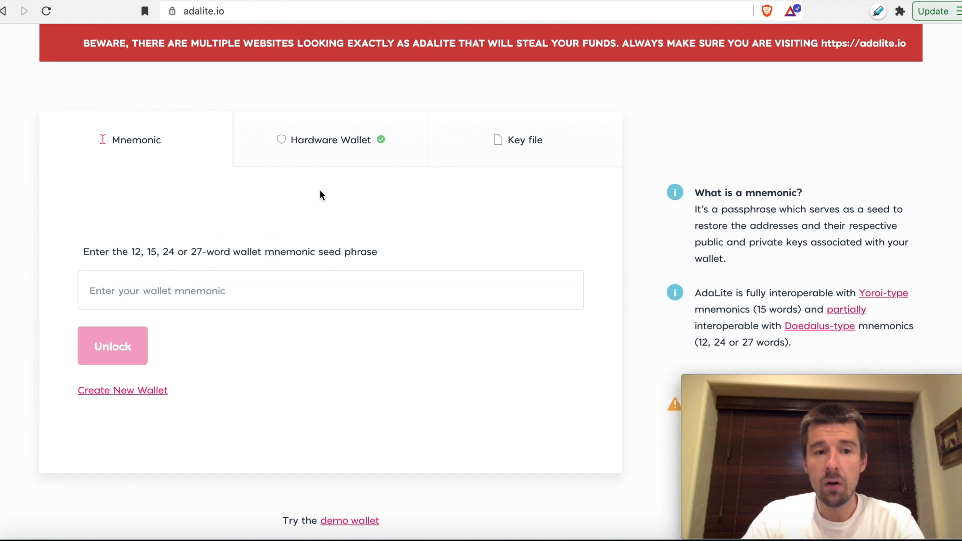
mouse_move(290, 238)
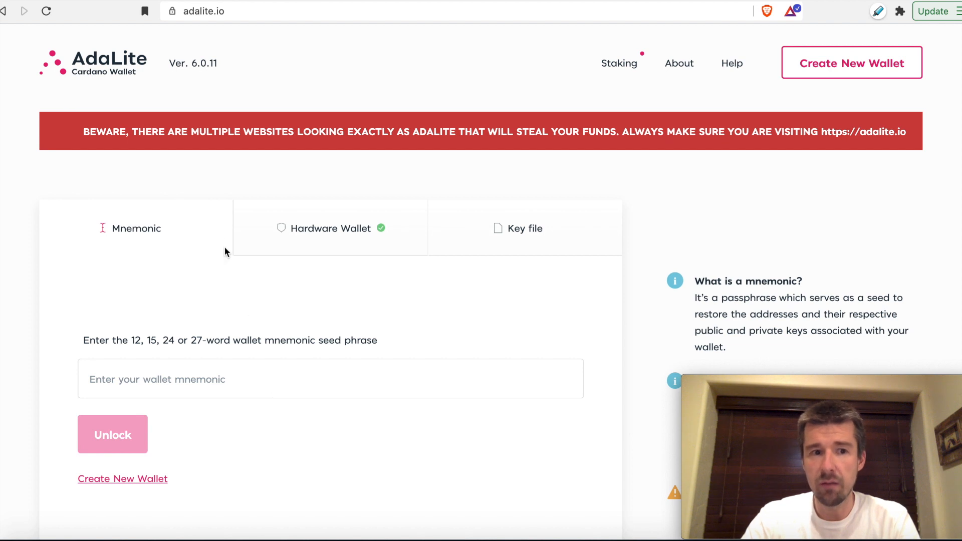
mouse_move(224, 244)
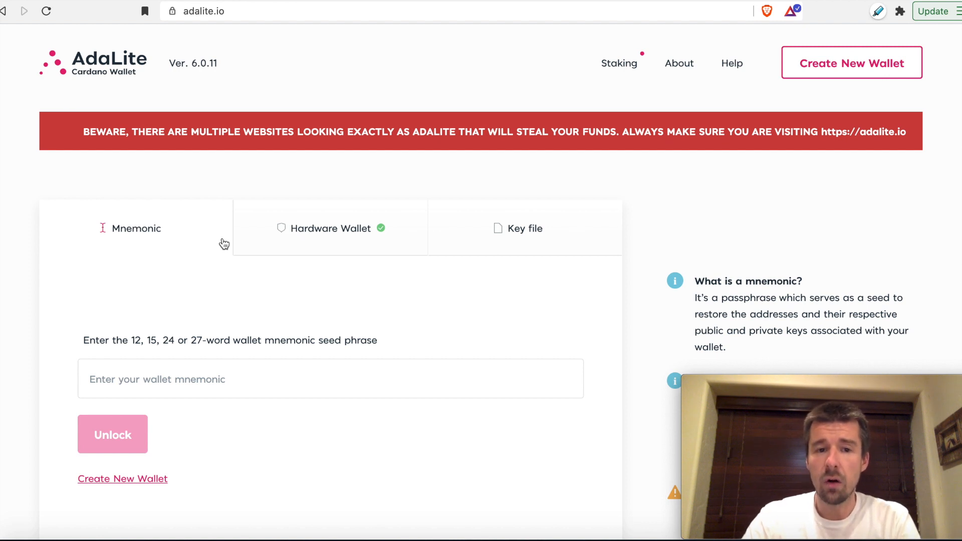
mouse_move(251, 240)
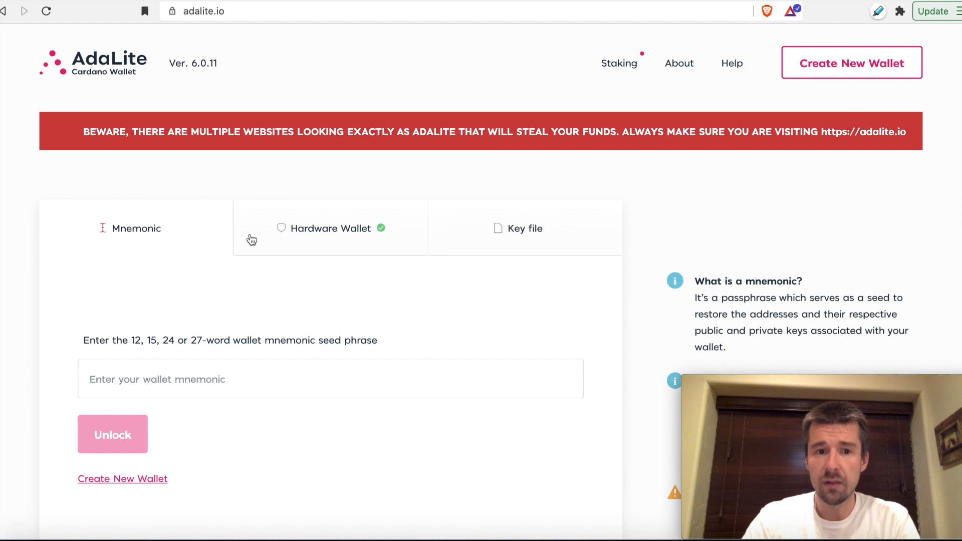
Step: Select the Hardware Wallet option and scroll to the Trezor and Ledger unlock buttons
left_click(331, 228)
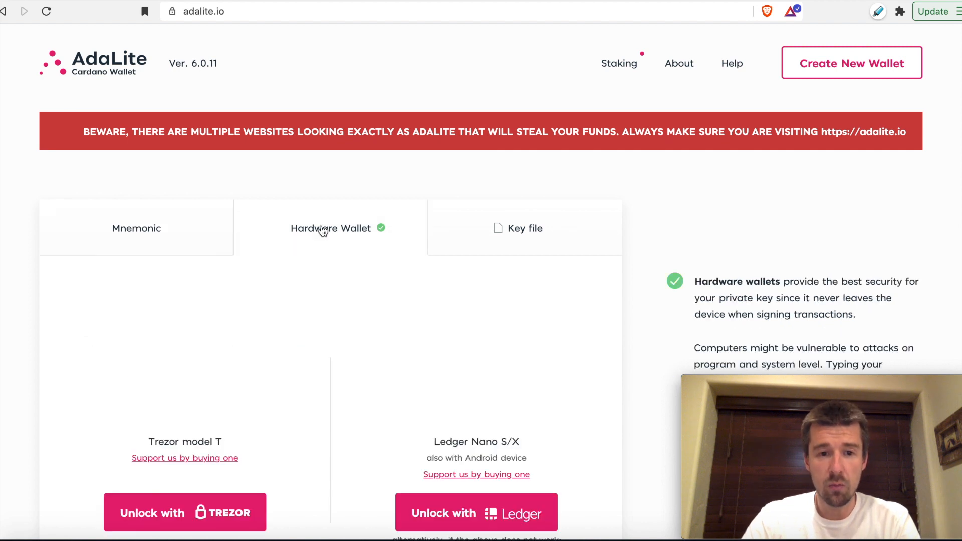
scroll("down", 3)
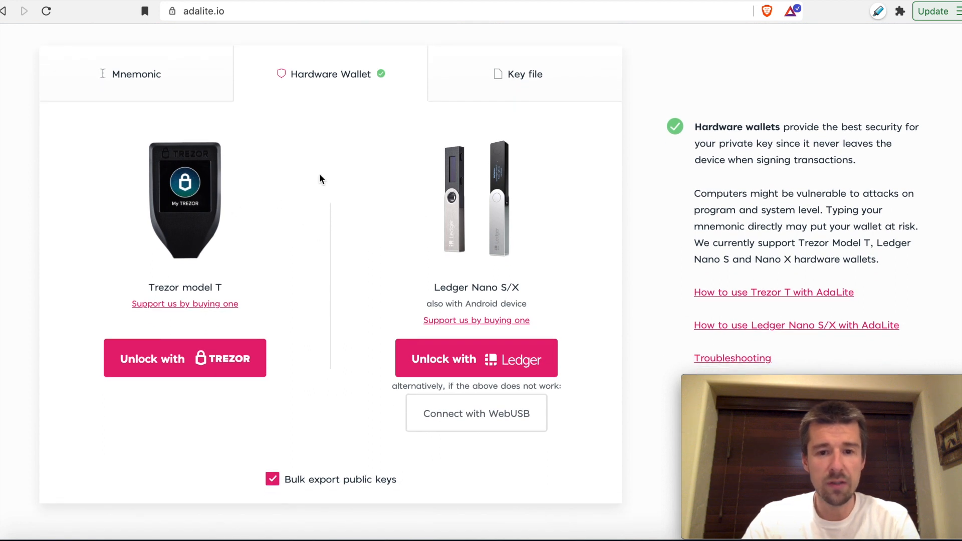
mouse_move(521, 289)
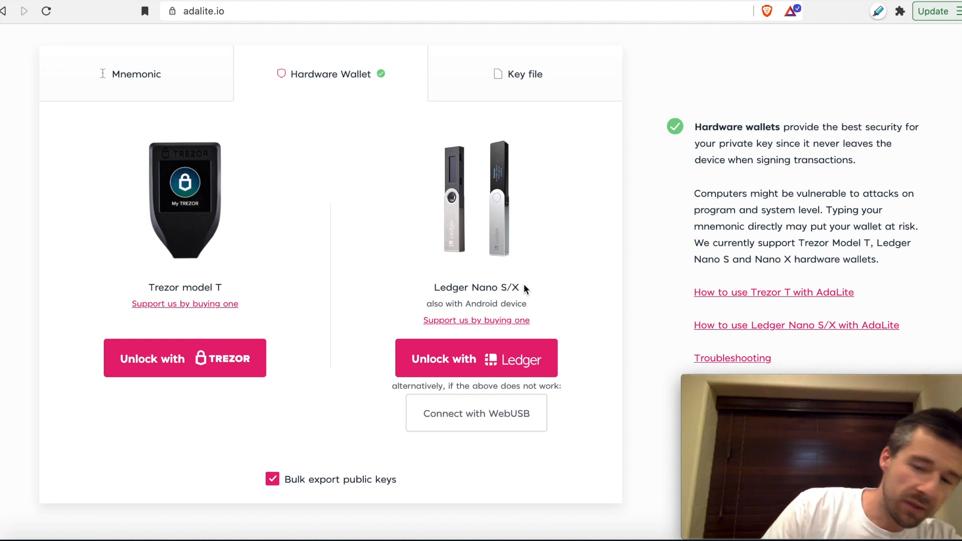
mouse_move(510, 380)
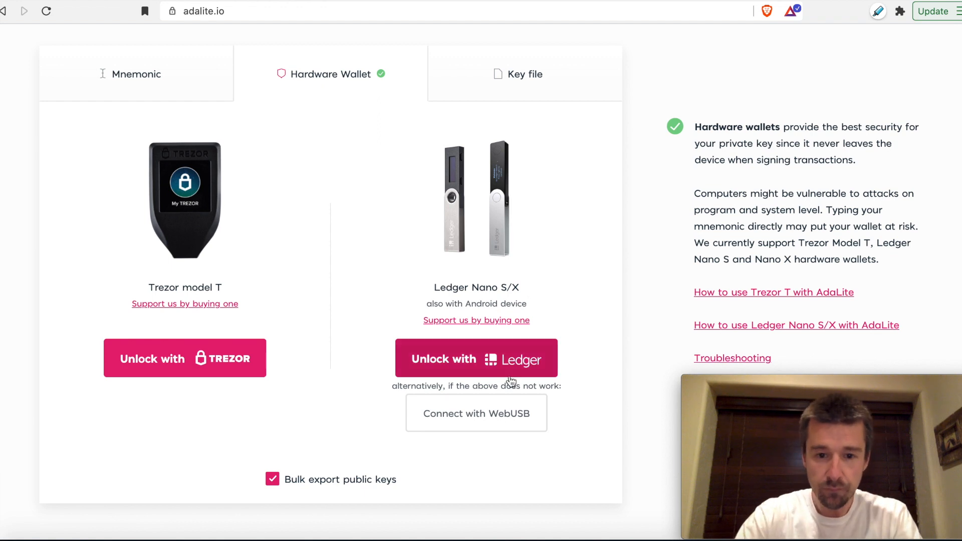
Step: Unlock the wallet through the paired Ledger Nano X device
left_click(476, 358)
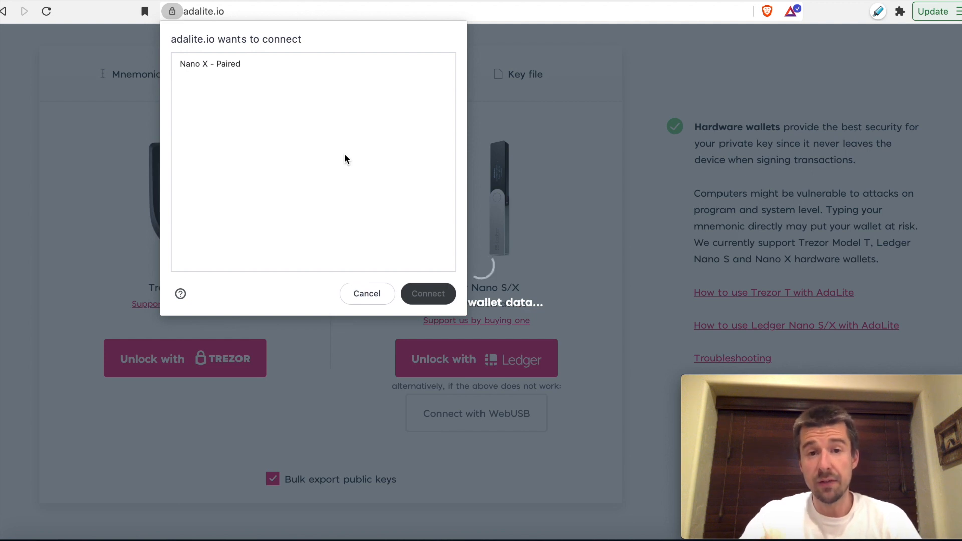
mouse_move(213, 65)
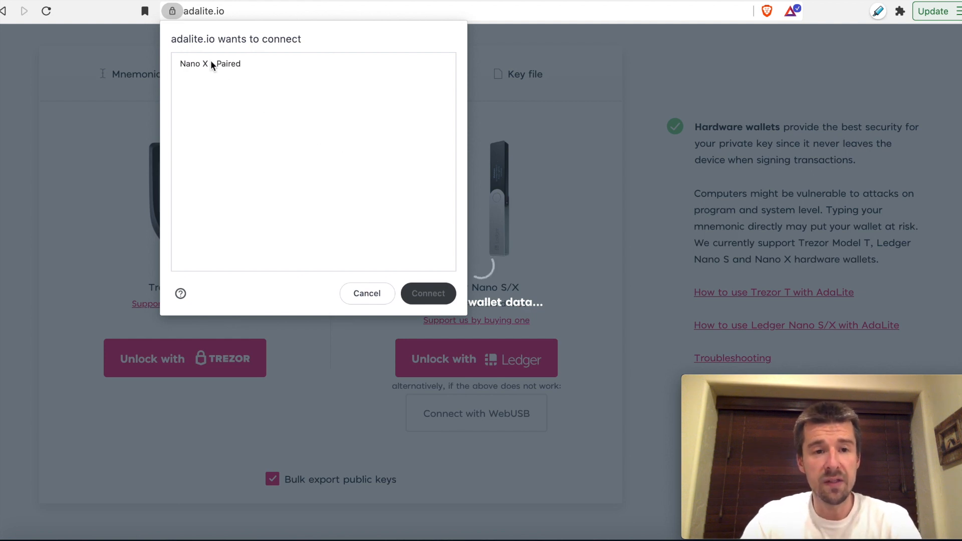
left_click(429, 294)
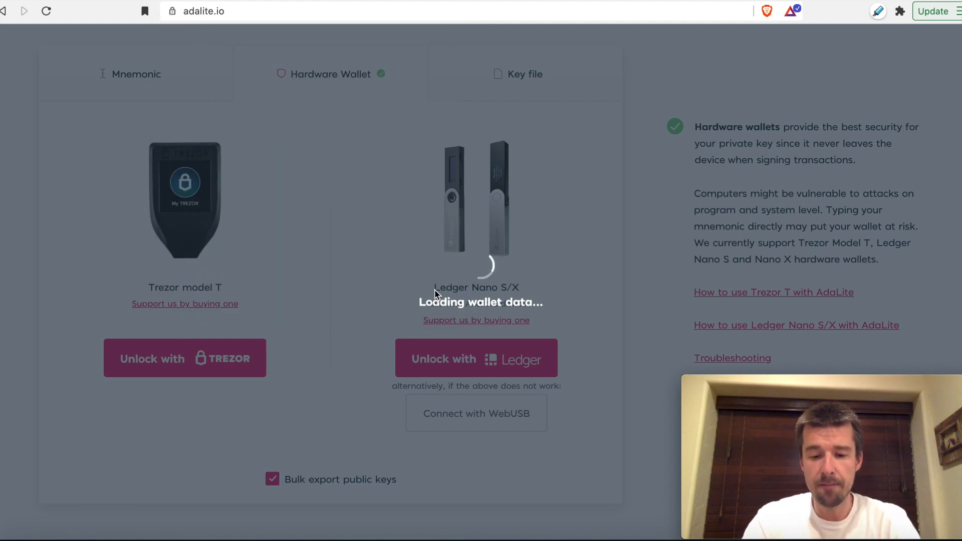
left_click(476, 359)
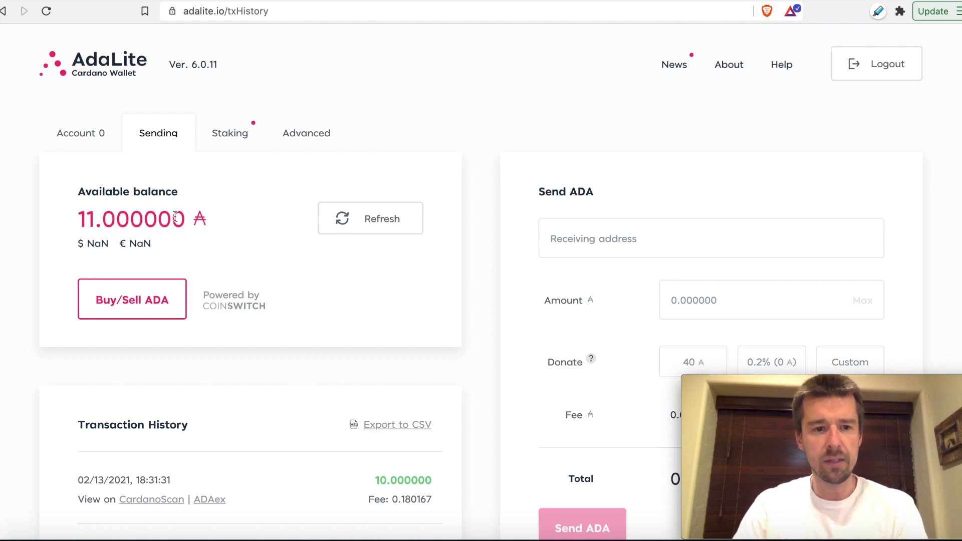
mouse_move(222, 232)
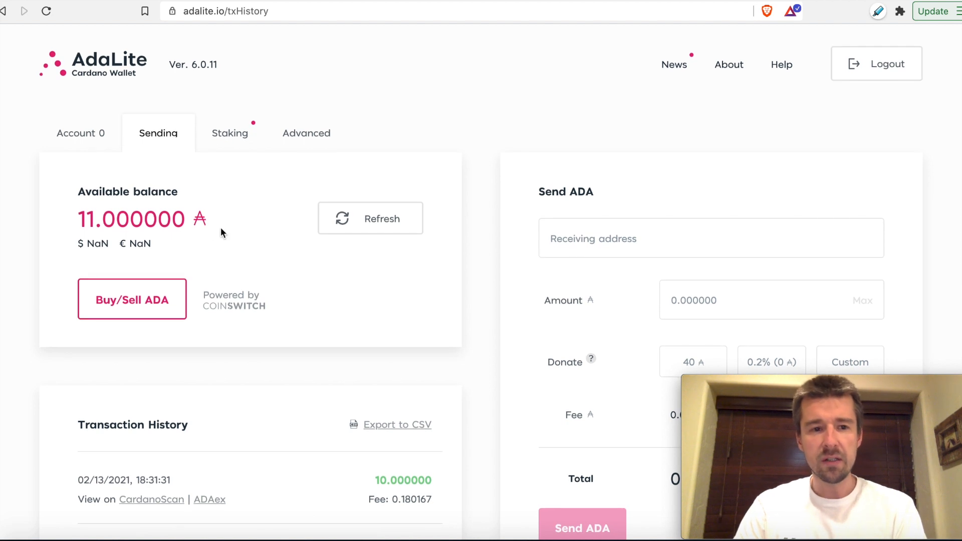
Step: View the Account 0 overview showing the 11 ADA balance and zero rewards
left_click(80, 133)
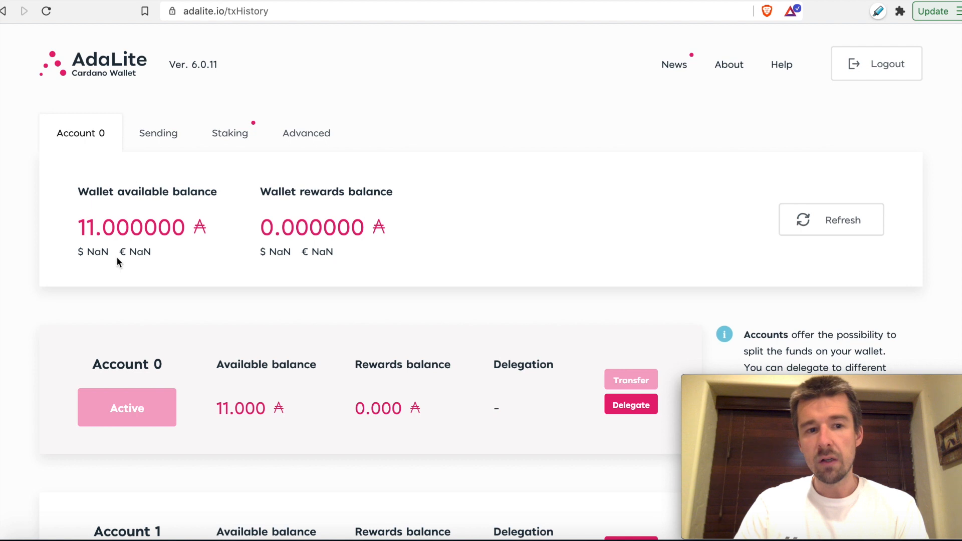
mouse_move(260, 230)
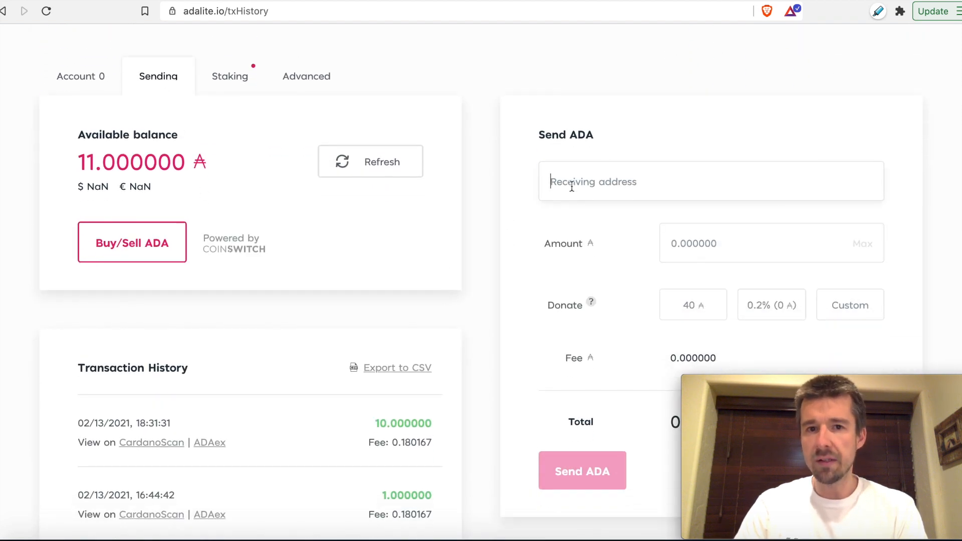
Step: Scroll to My Addresses and copy the first receiving address /0
scroll("down", 3)
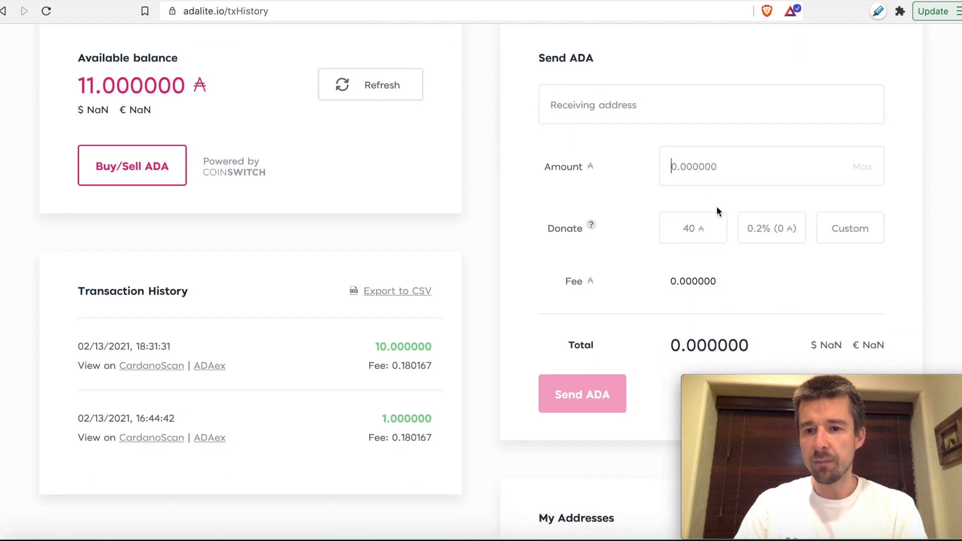
mouse_move(645, 240)
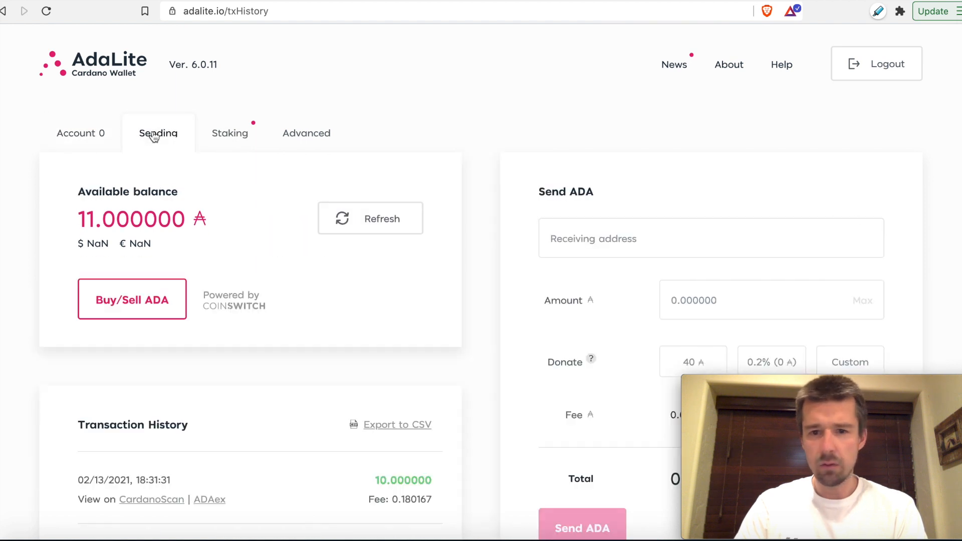
scroll("down", 3)
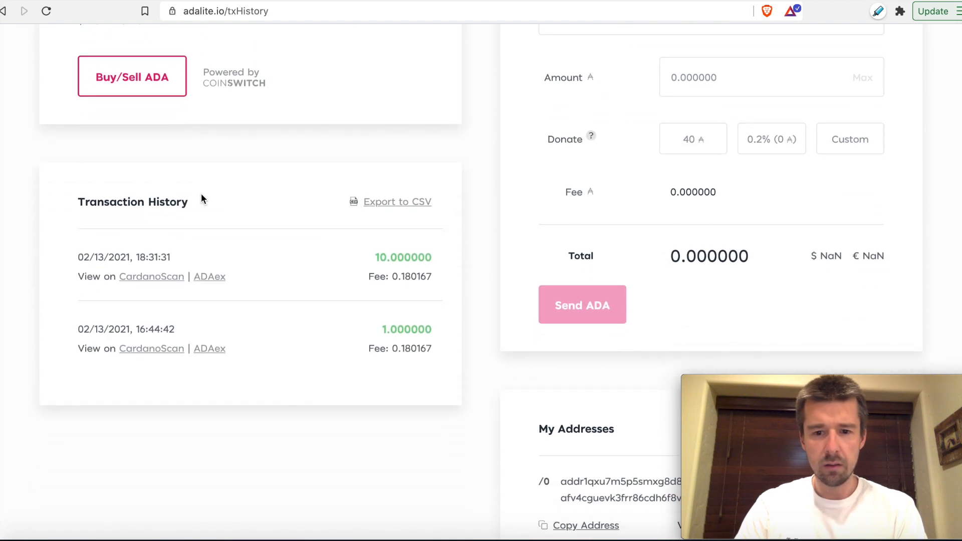
scroll("down", 3)
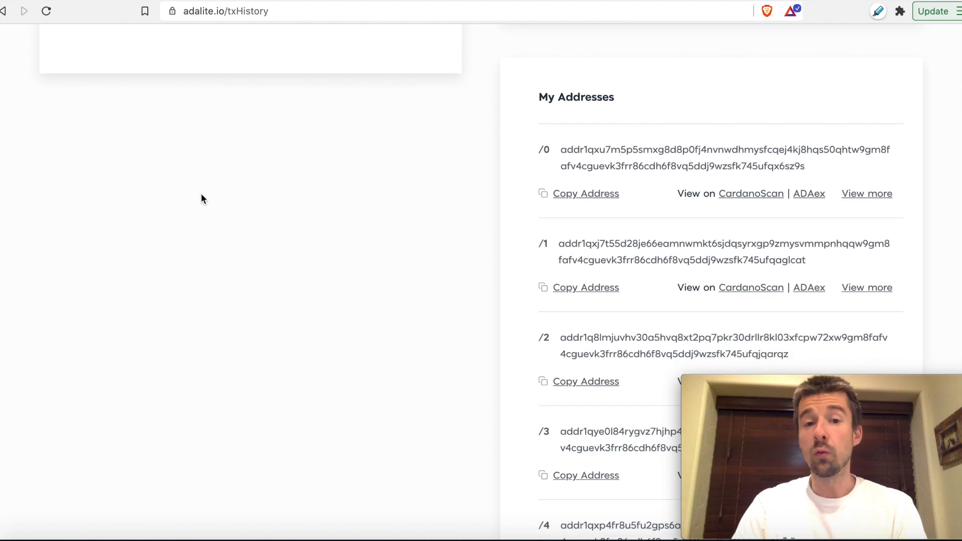
scroll("up", 3)
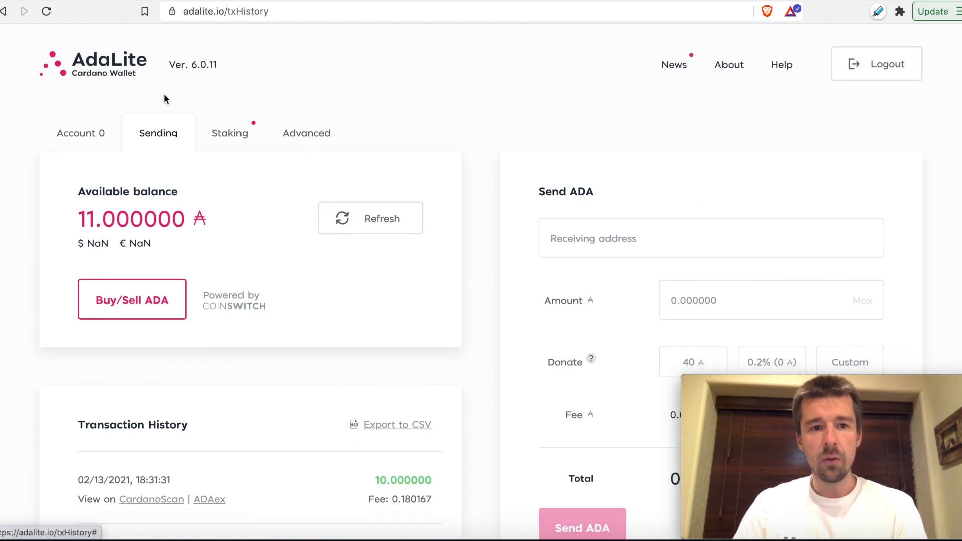
scroll("down", 3)
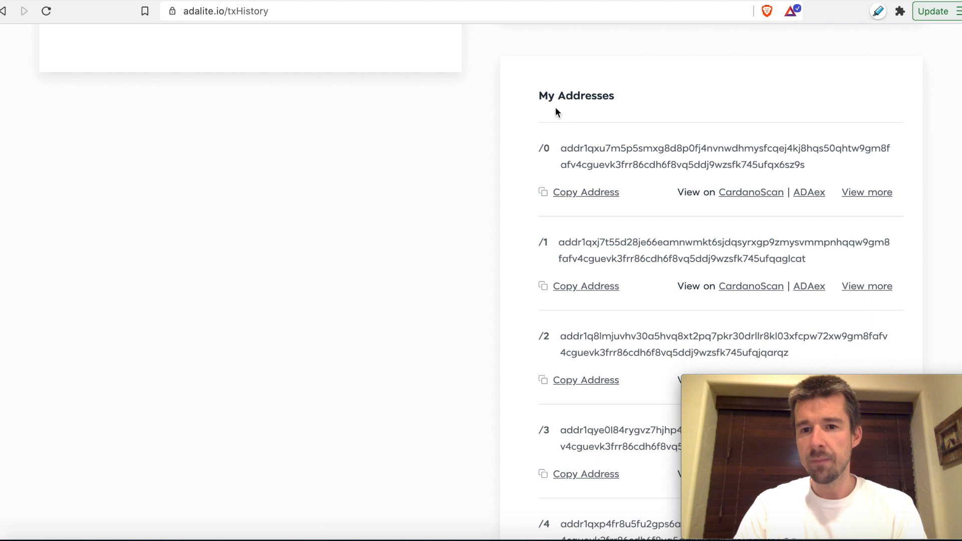
mouse_move(523, 123)
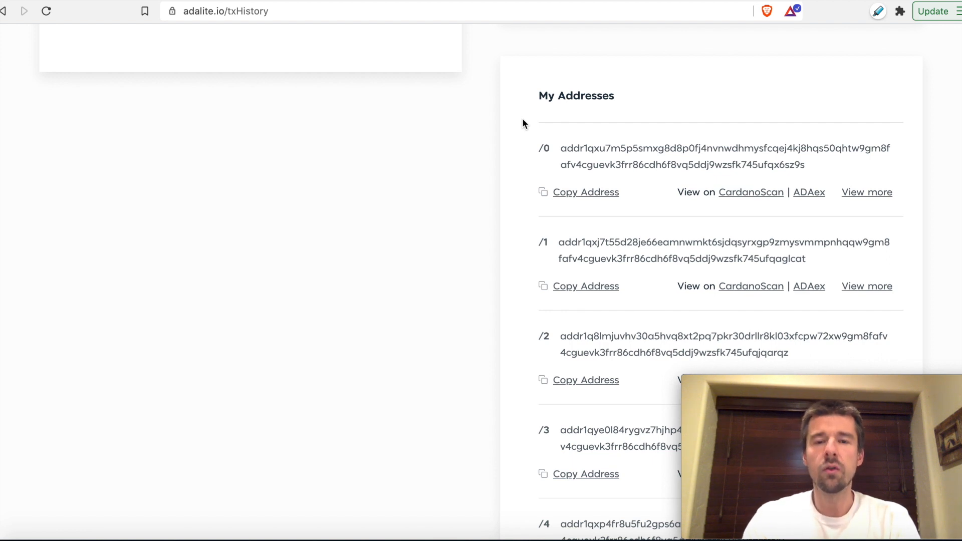
mouse_move(544, 125)
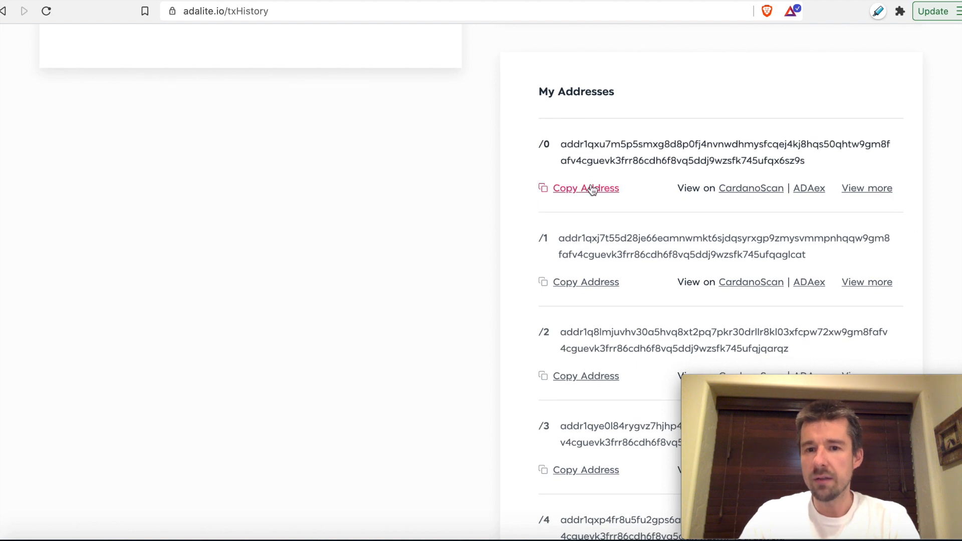
left_click(585, 188)
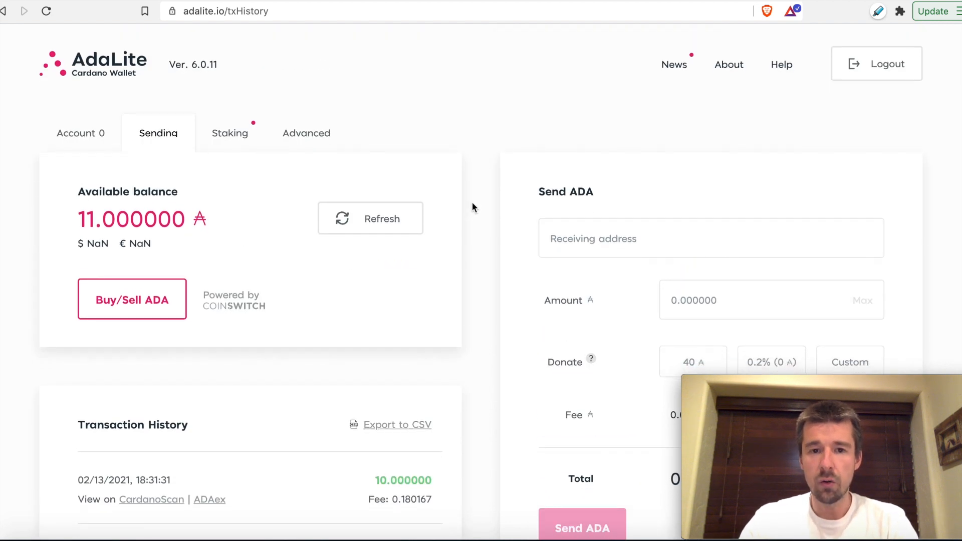
mouse_move(481, 206)
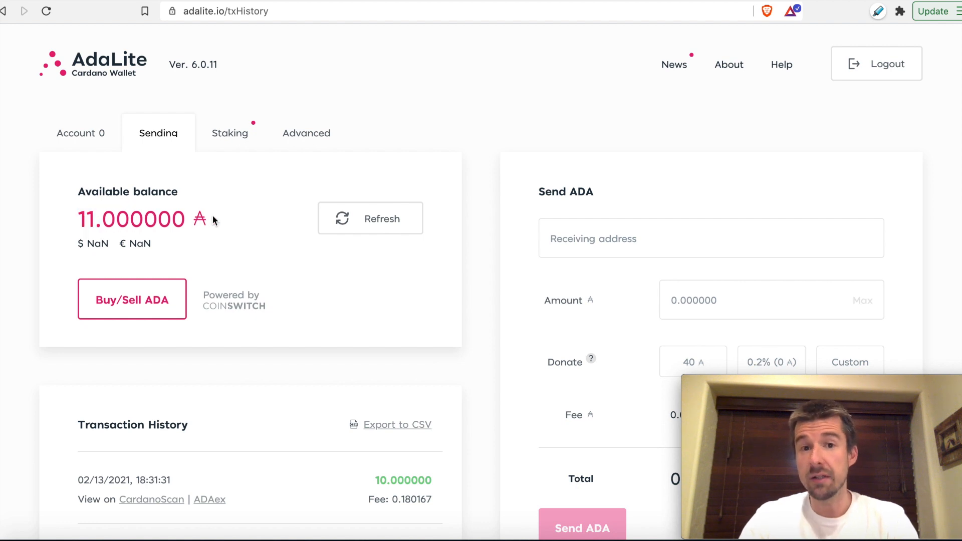
Step: Scroll the Sending page to confirm the 4 ADA incoming transfer and 15 ADA balance
scroll("down", 3)
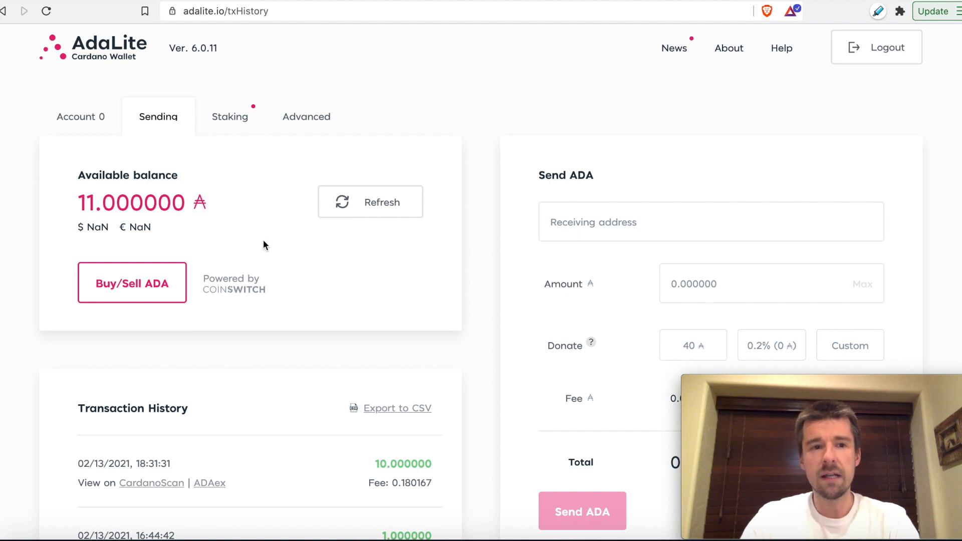
scroll("down", 3)
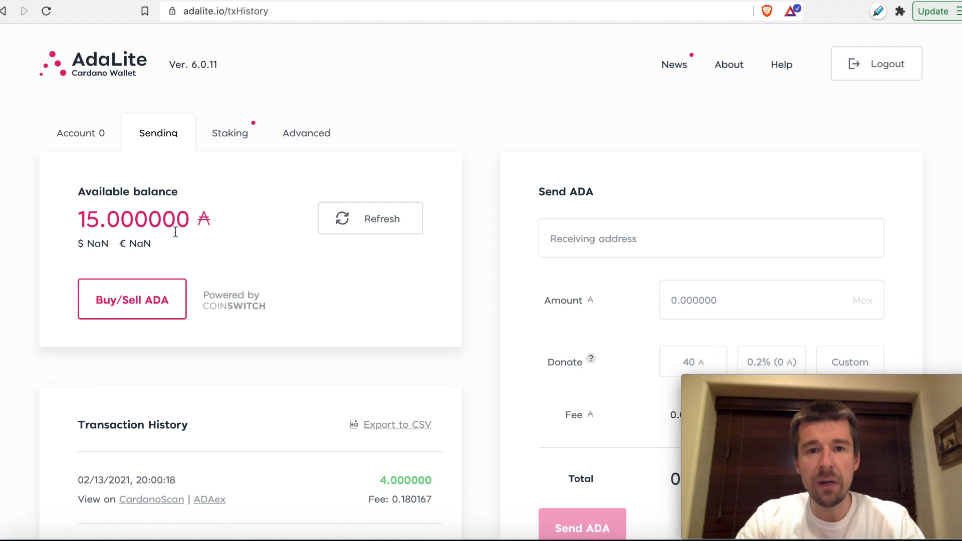
mouse_move(240, 259)
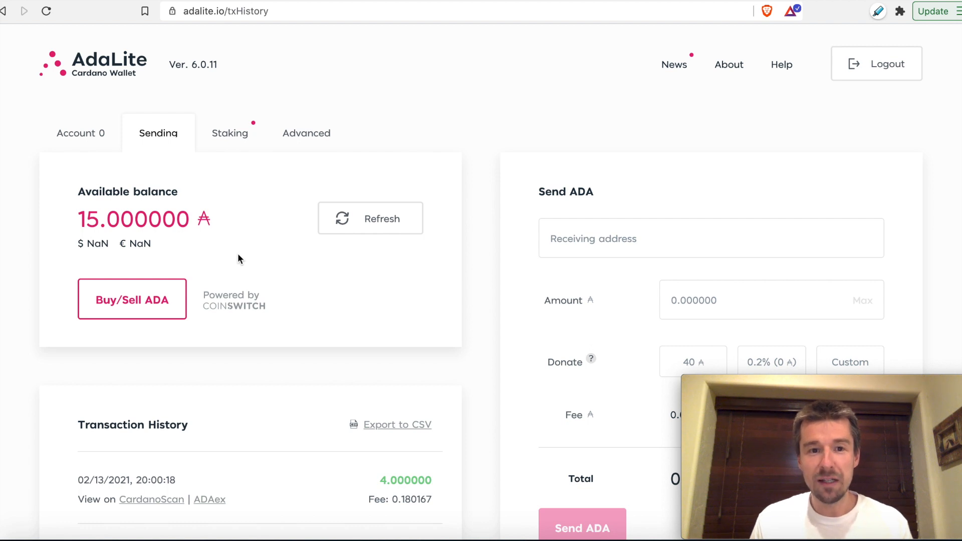
mouse_move(250, 161)
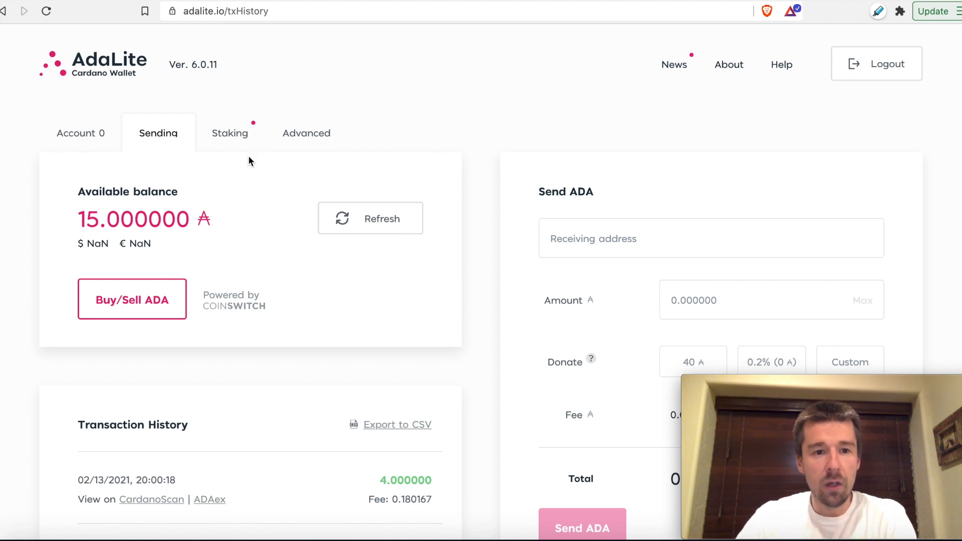
Step: Check the Staking page's undelegated 15 ADA balance, then load pooltool.io's pool list
left_click(230, 133)
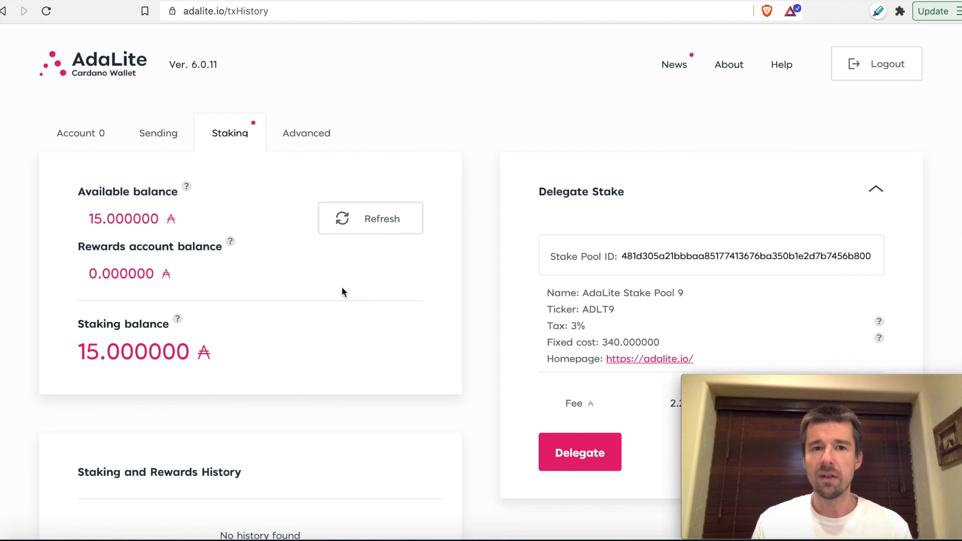
scroll("down", 3)
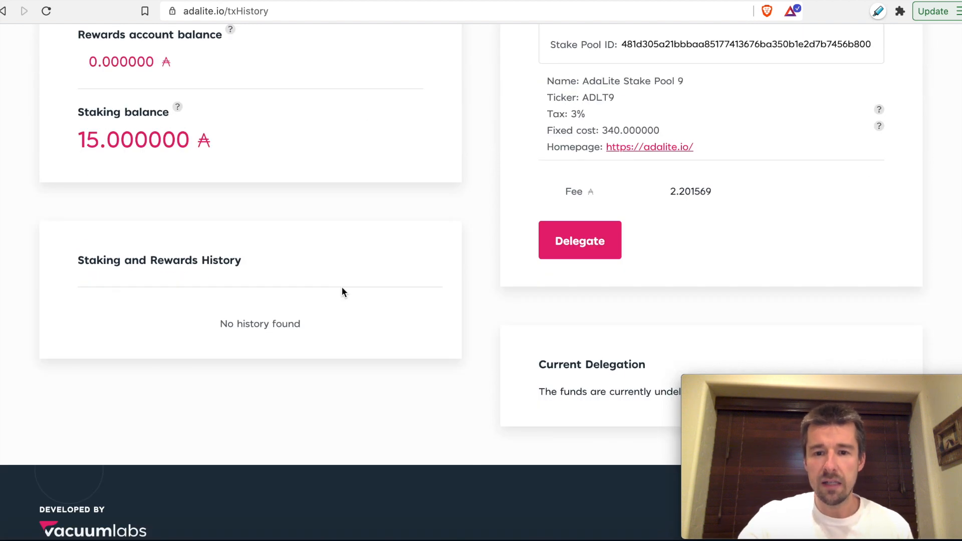
scroll("up", 3)
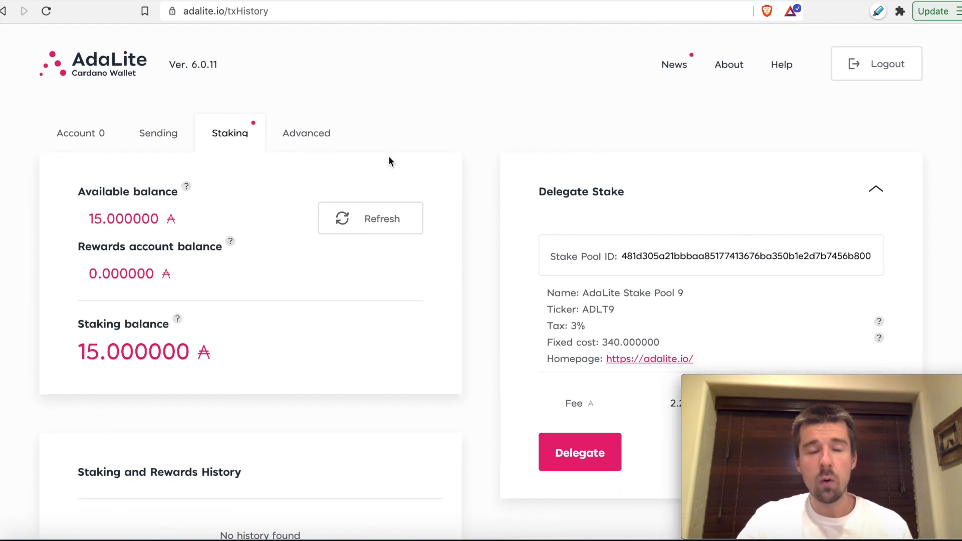
mouse_move(398, 122)
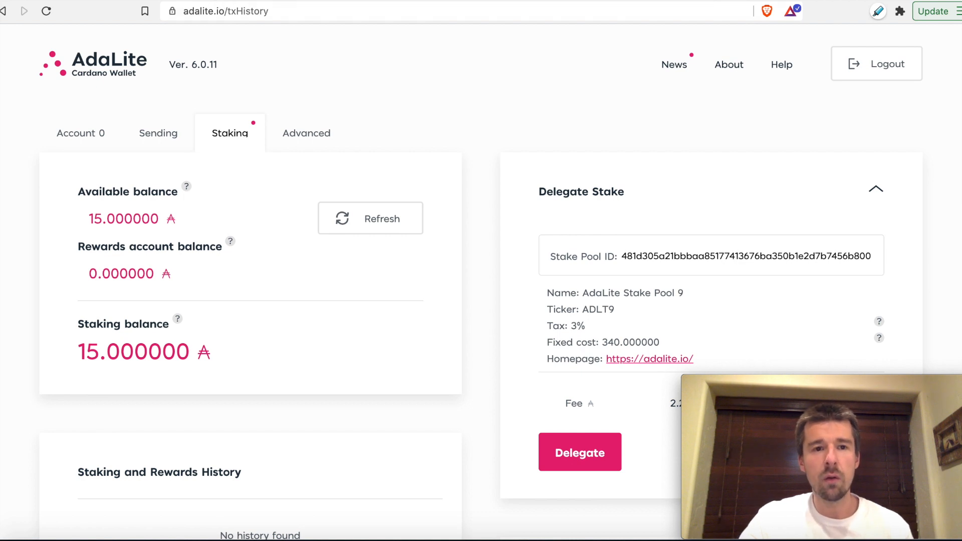
type("pooltool.io")
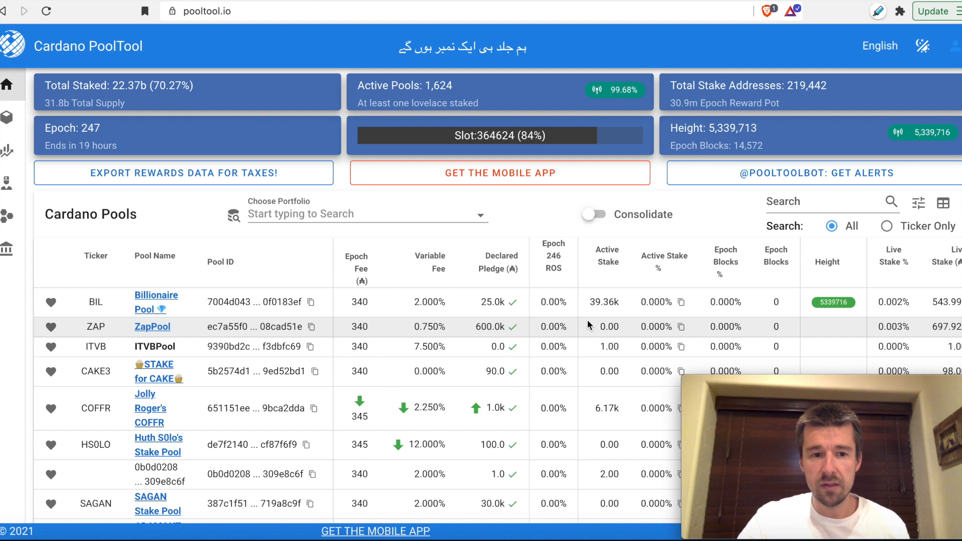
Step: Copy Billionaire Pool's Pool ID from the PoolTool list
left_click(219, 262)
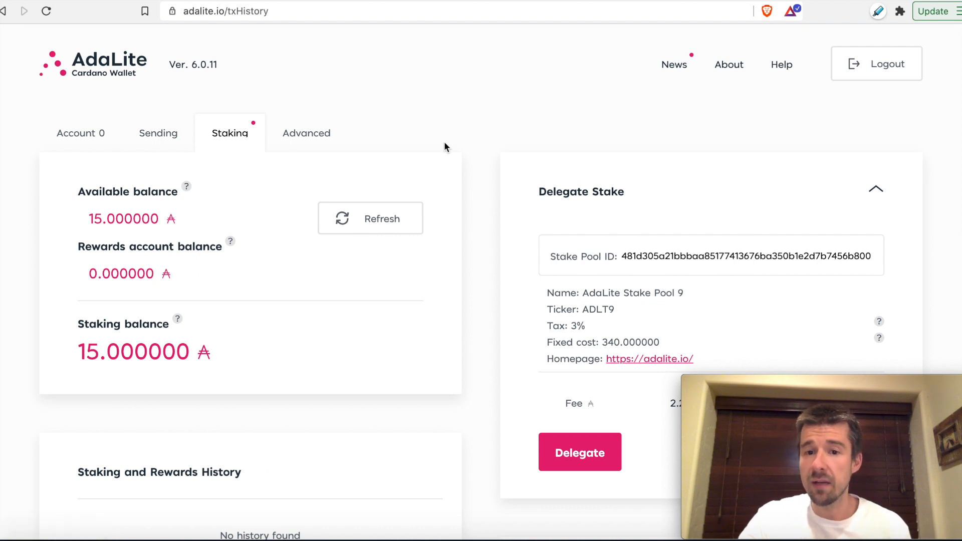
Step: Replace the Stake Pool ID with Billionaire Pool's ID, showing a 2.201569 ADA fee
scroll("down", 3)
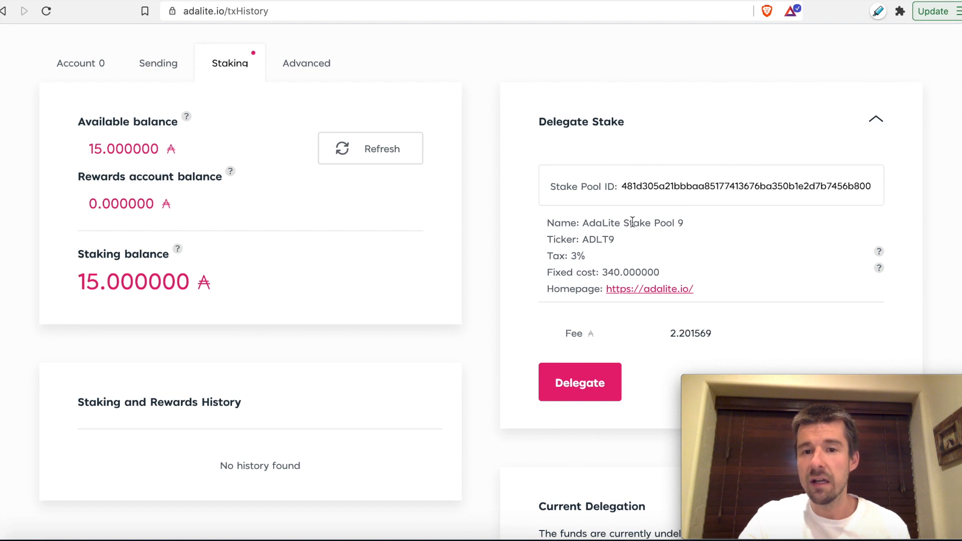
mouse_move(697, 226)
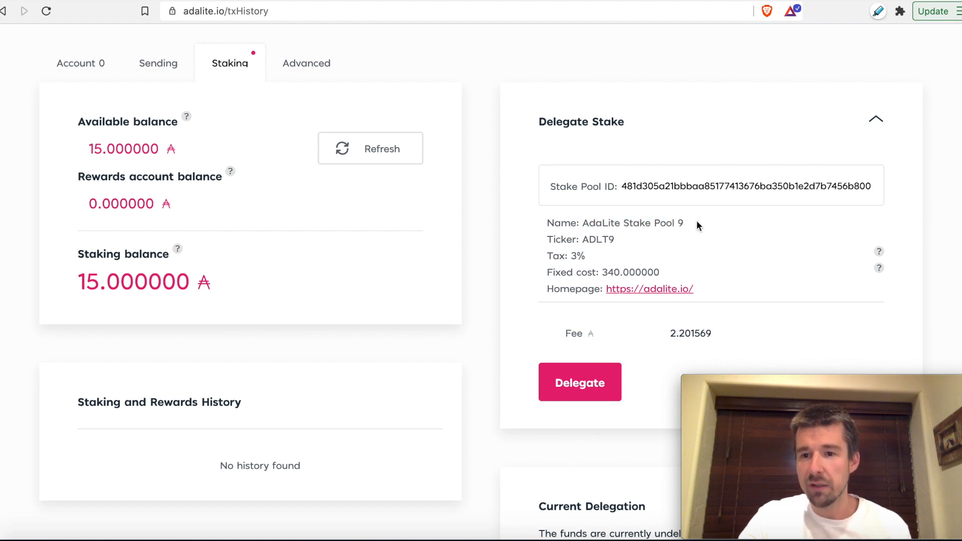
double_click(746, 210)
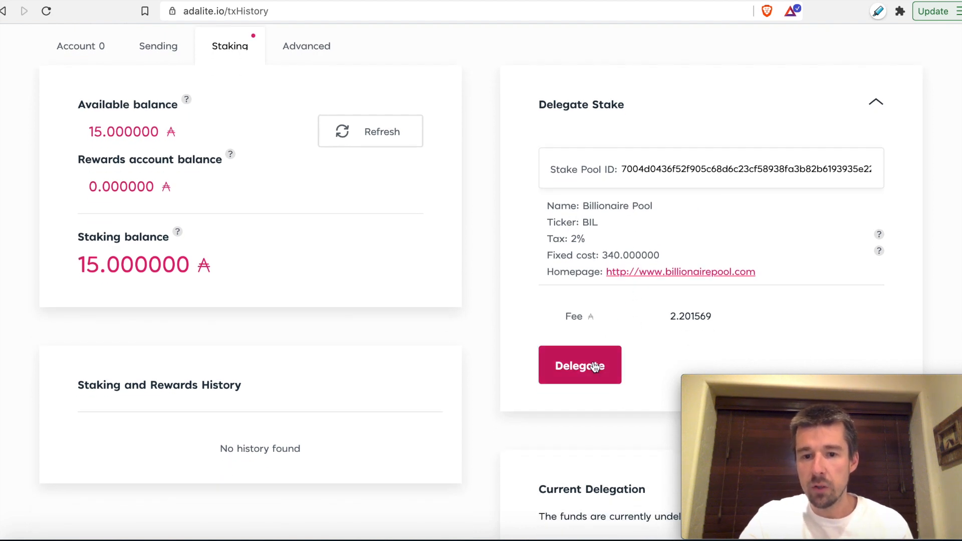
left_click(579, 364)
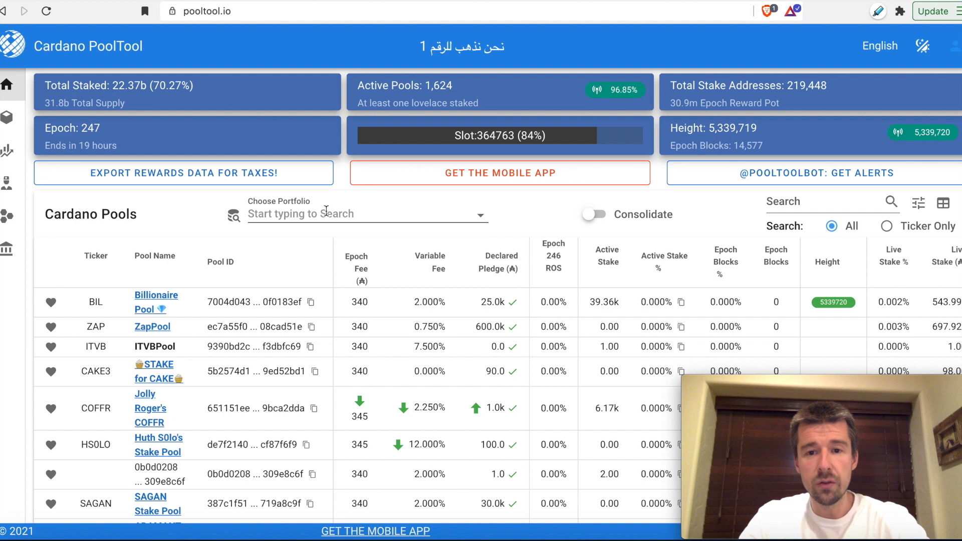
Step: Search PoolTool for ASPEN to narrow the list to Aspen Pool
left_click(366, 214)
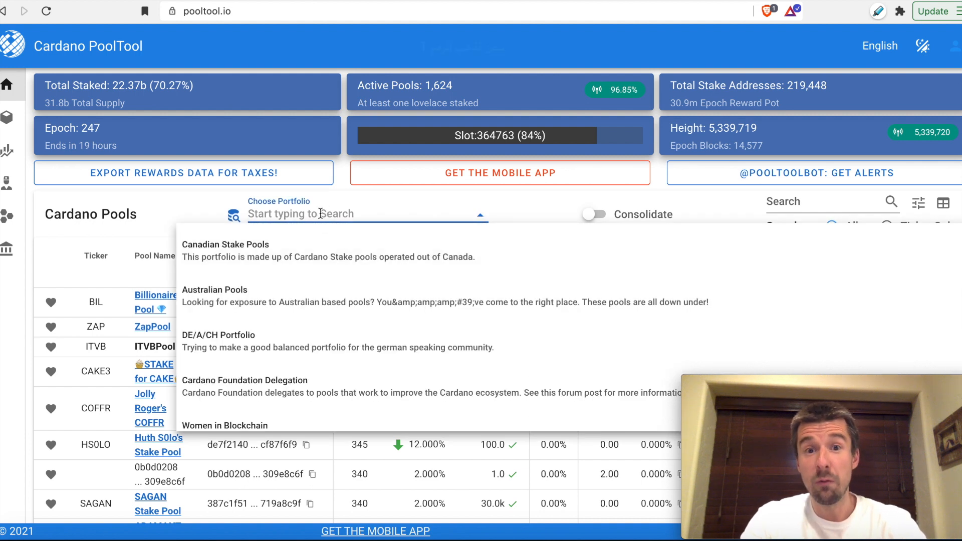
type("ASPEN")
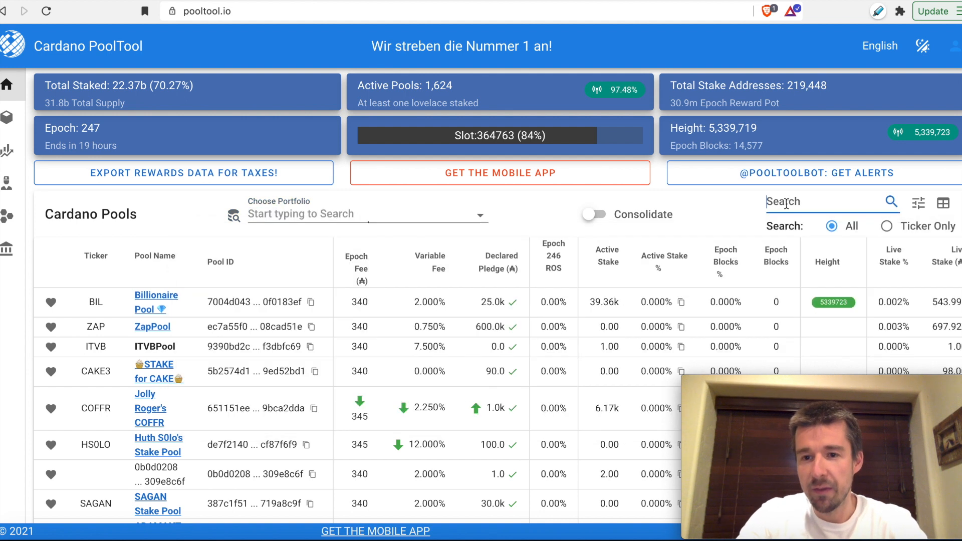
type("ASPEN")
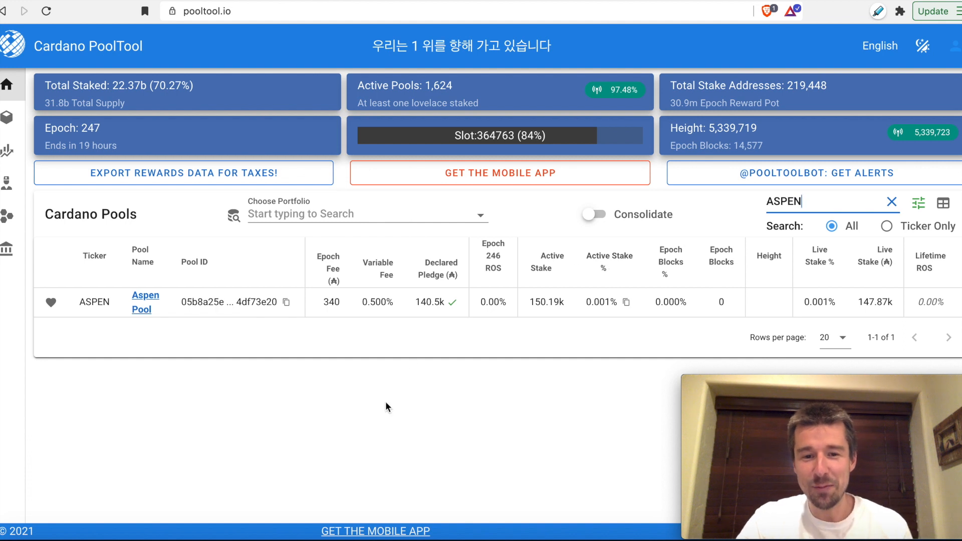
mouse_move(420, 322)
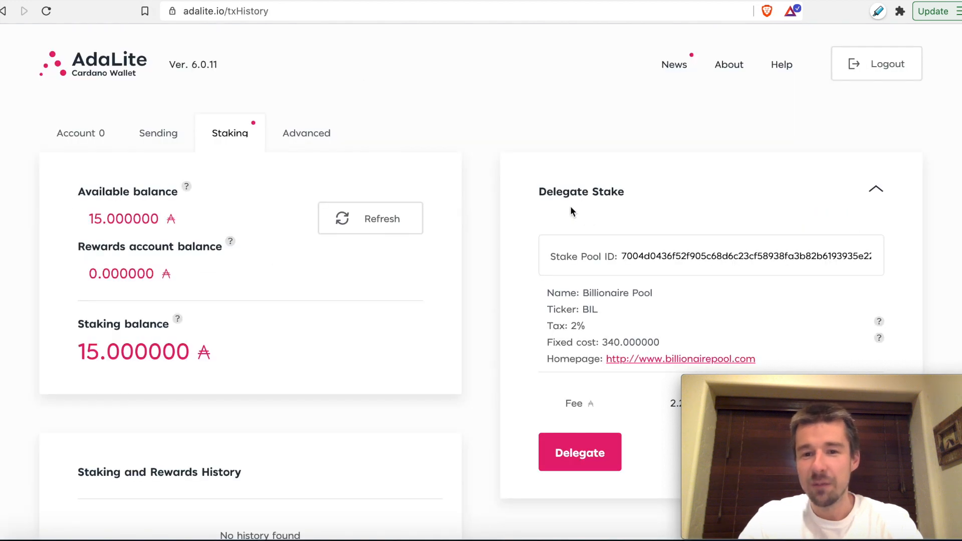
Step: Enter Aspen Pool's ID (4f41956a...) to load the pool, 0.5% tax and 2.201569 ADA fee
type("4f41956a6496555c233bcbe6fc06596553ae2d14df73e20")
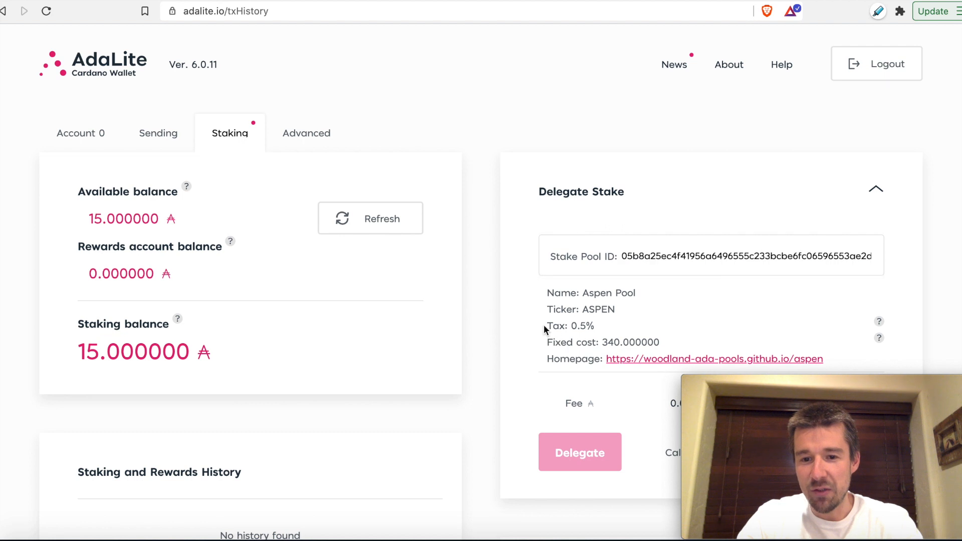
scroll("down", 3)
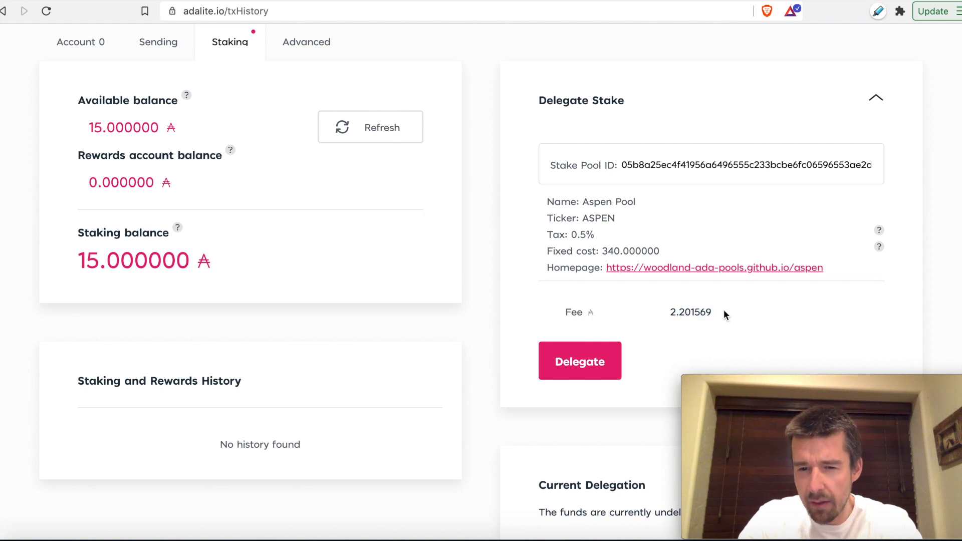
mouse_move(719, 318)
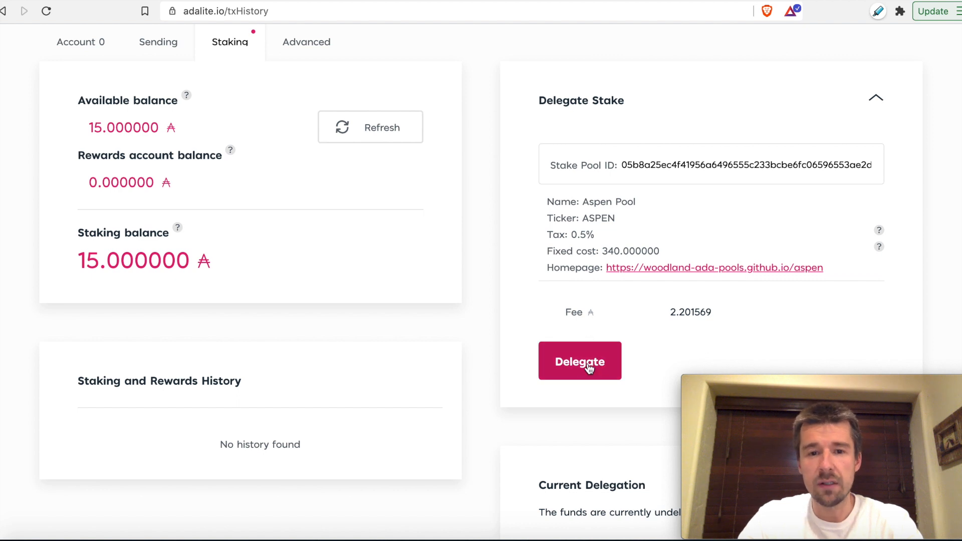
Step: Review the Aspen Pool delegation with its 2 ADA deposit and confirm the transaction
left_click(580, 361)
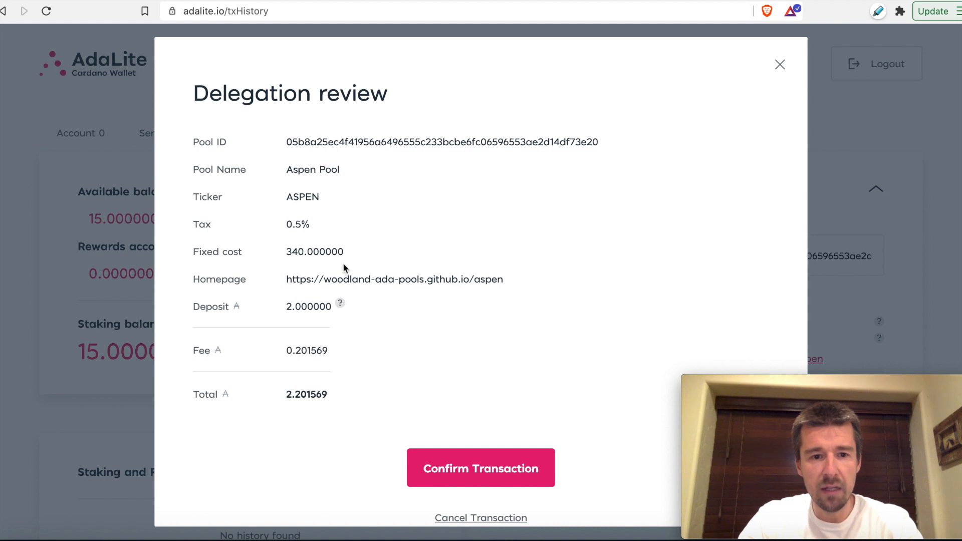
mouse_move(316, 305)
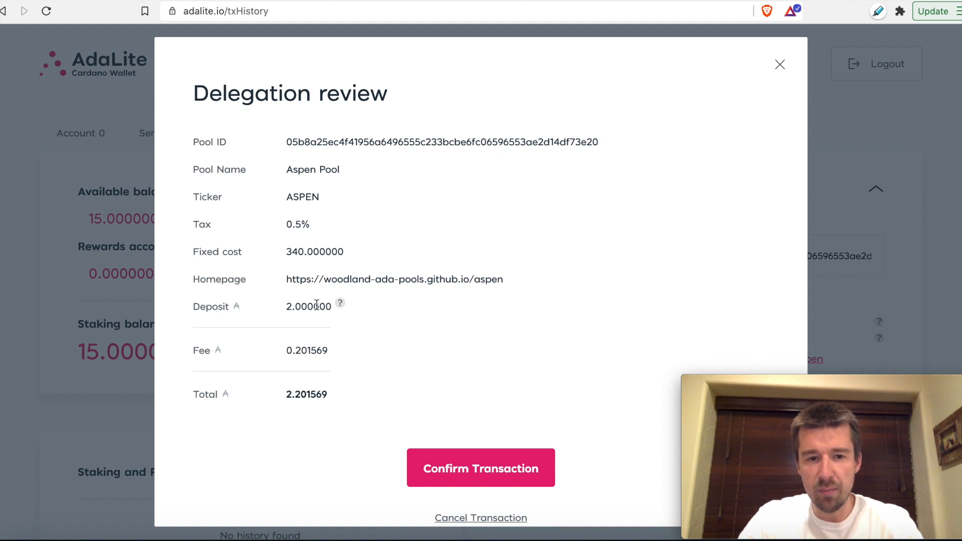
mouse_move(340, 304)
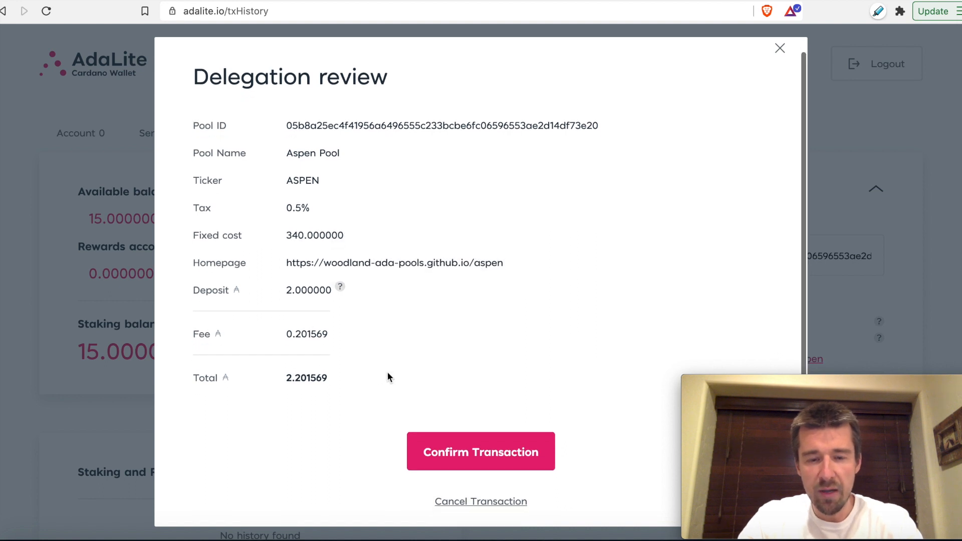
left_click(481, 452)
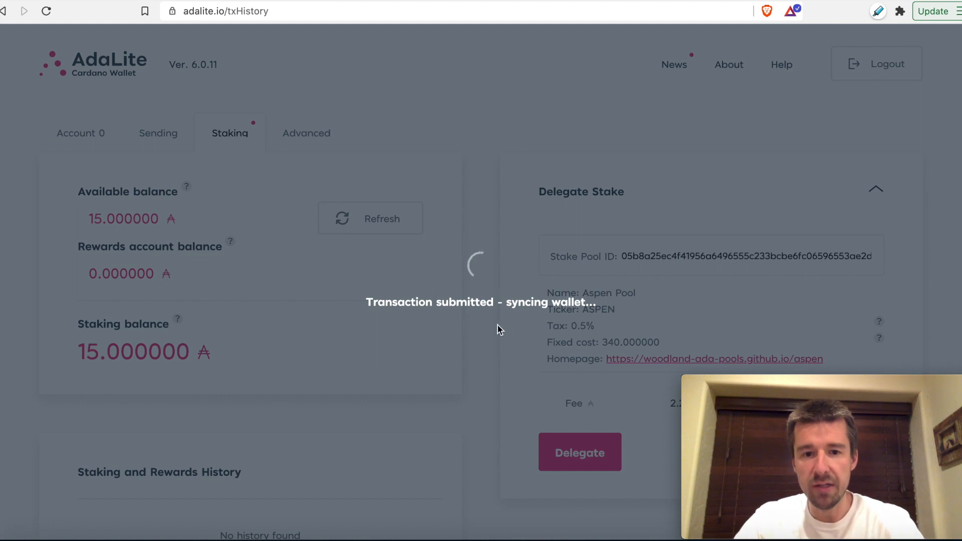
mouse_move(491, 275)
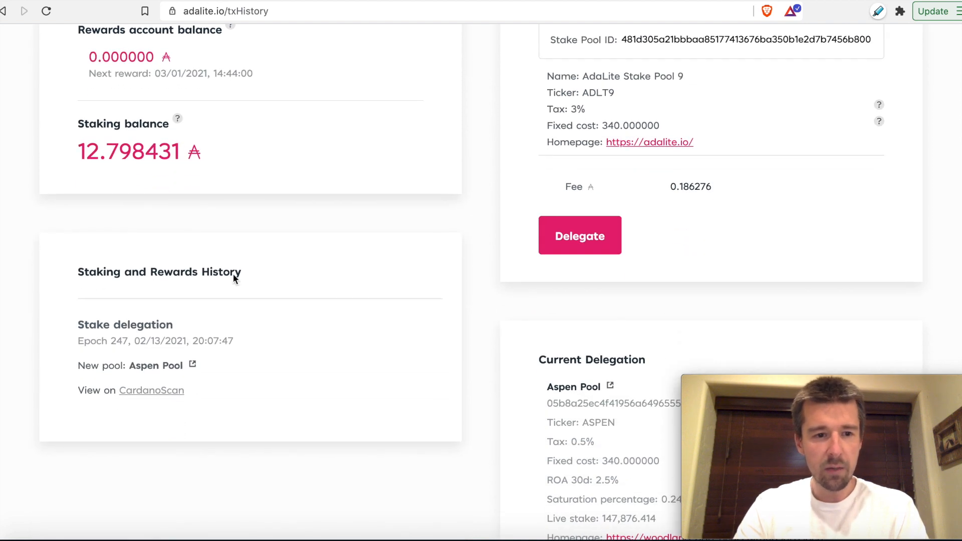
mouse_move(159, 353)
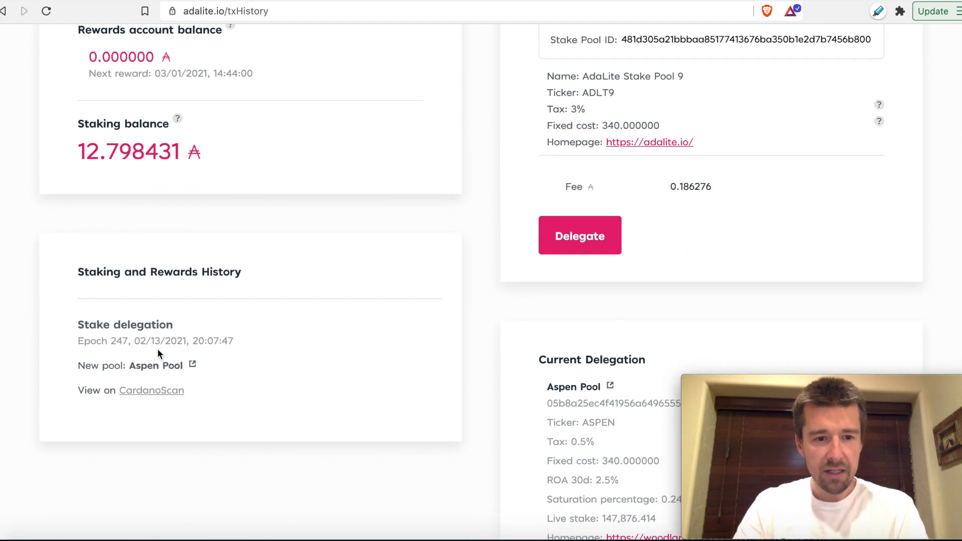
Step: Scroll to the Current Delegation panel showing Aspen Pool's 2.5% ROA and 0.24% saturation
scroll("down", 3)
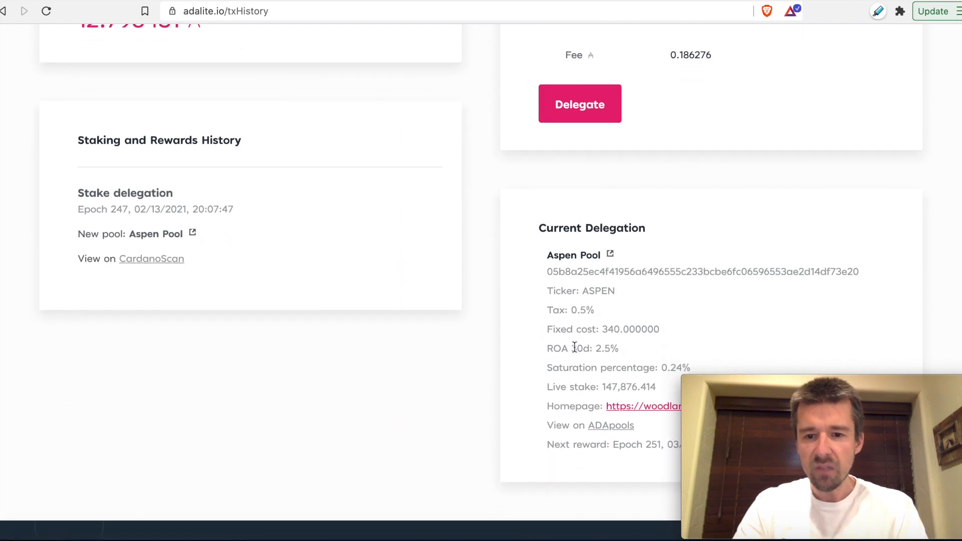